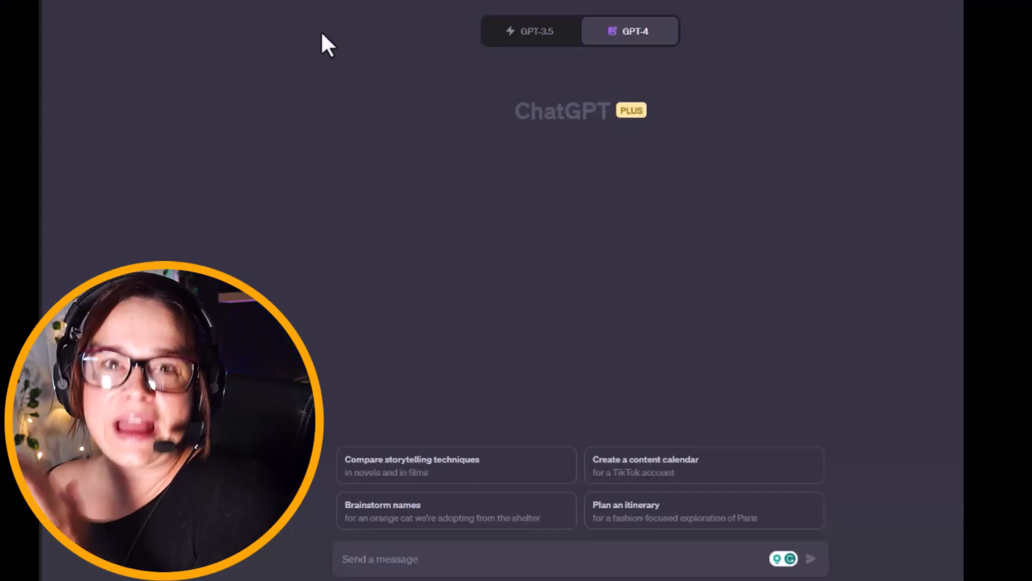
- Send the prompt 'Cute pig with bright eyes' to get four styled pig images
left_click(630, 30)
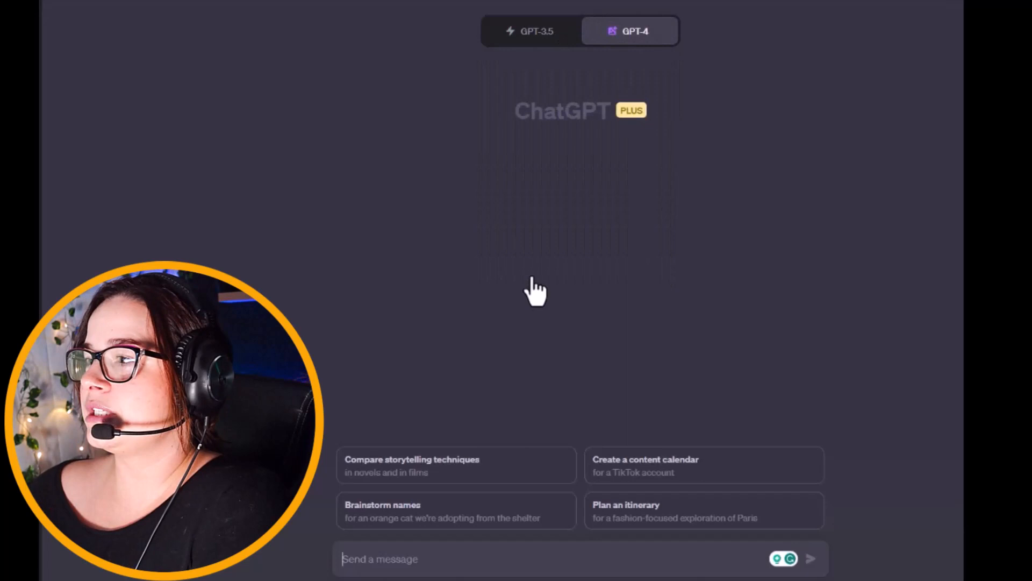
mouse_move(803, 382)
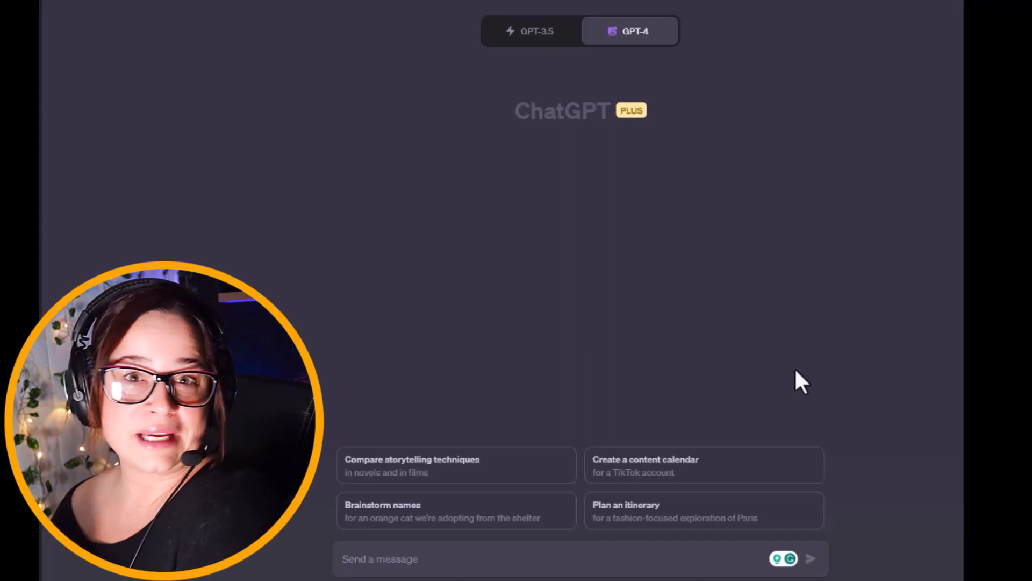
type("Cute pig with bright ey")
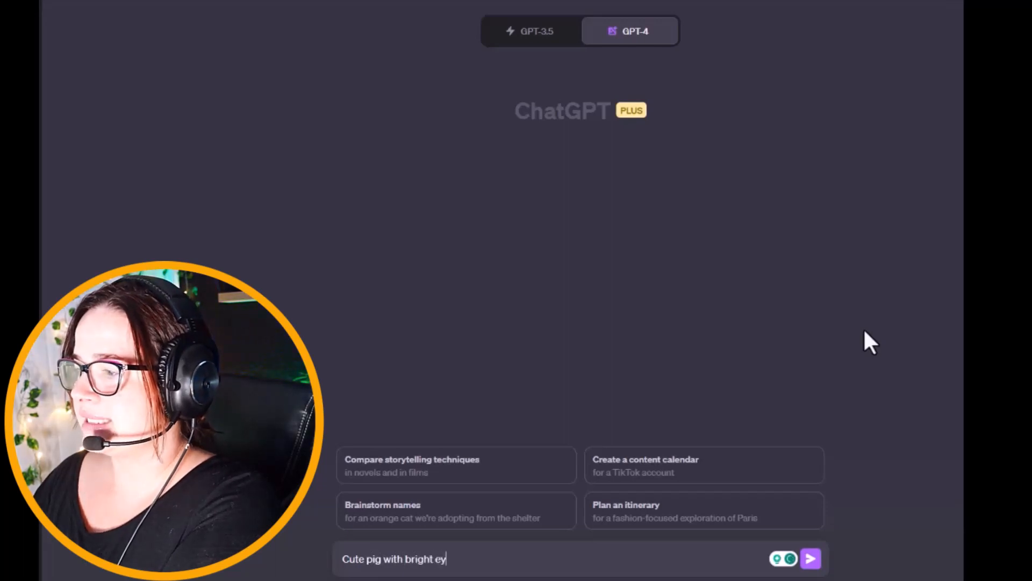
left_click(810, 558)
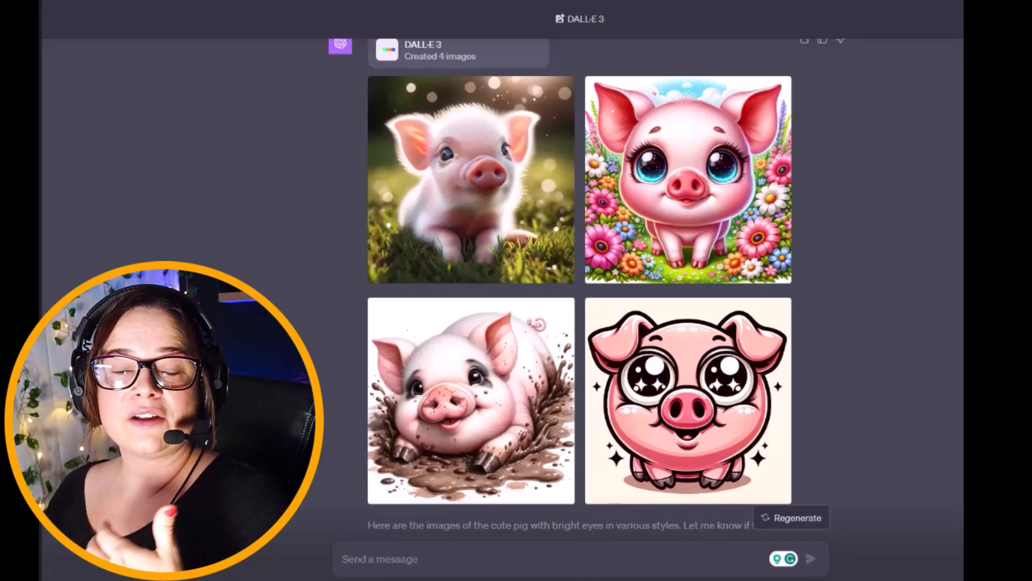
mouse_move(504, 365)
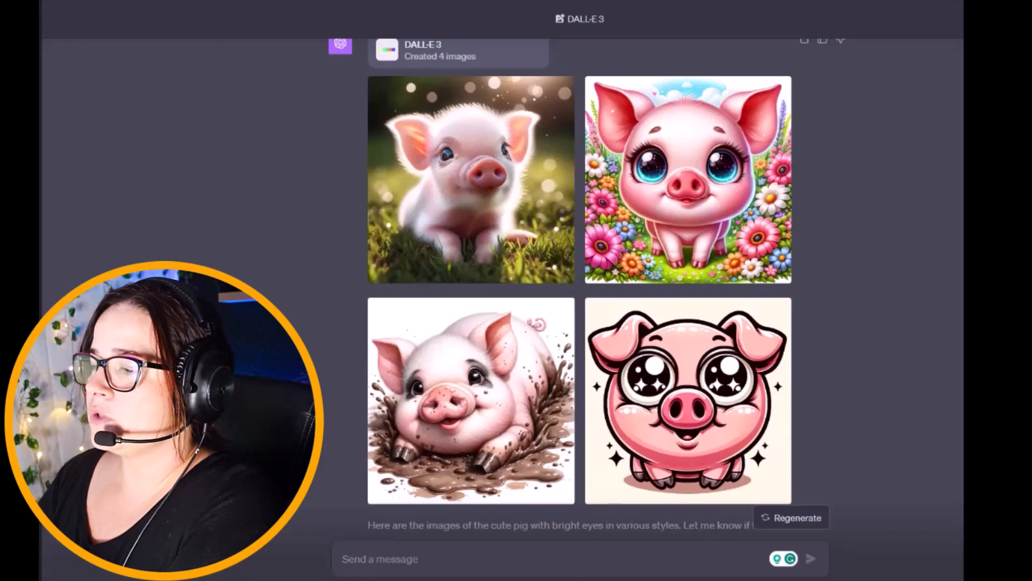
- Ask to add a Santa hat to the first option's piglet in the grass
type("Chatty I love the")
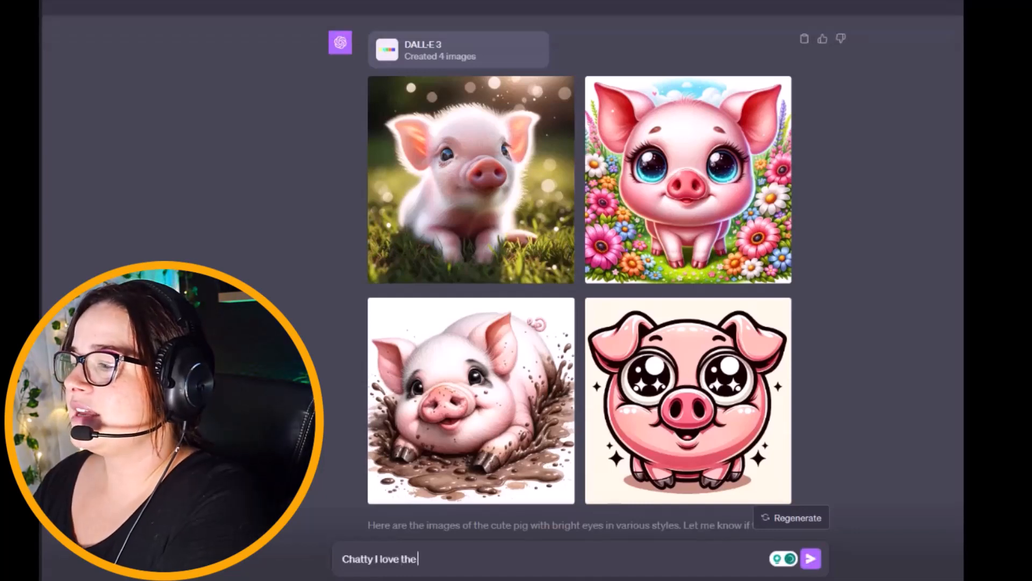
type("first option")
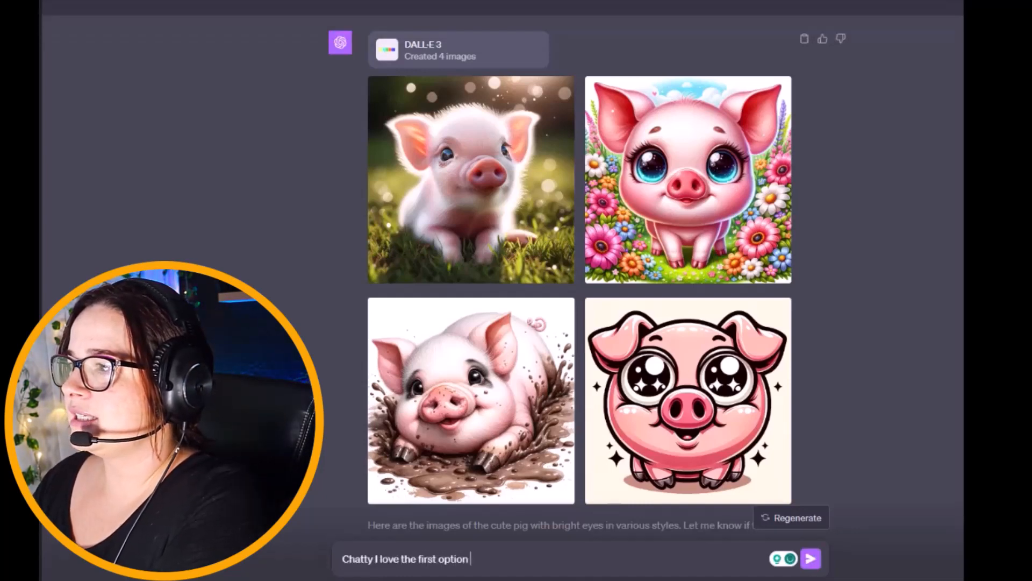
type("with the p")
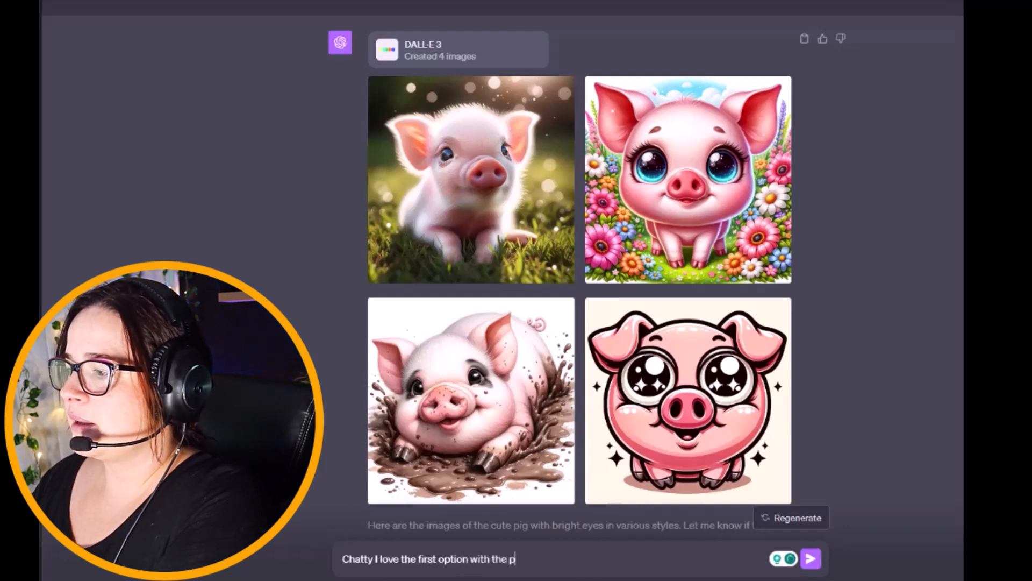
type("iglet in the grass.")
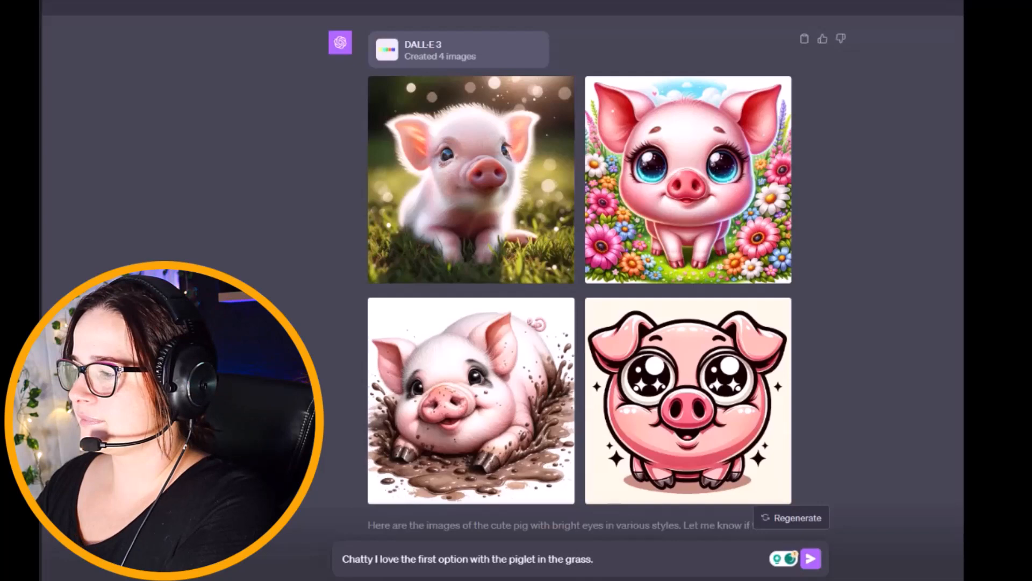
type("Please a")
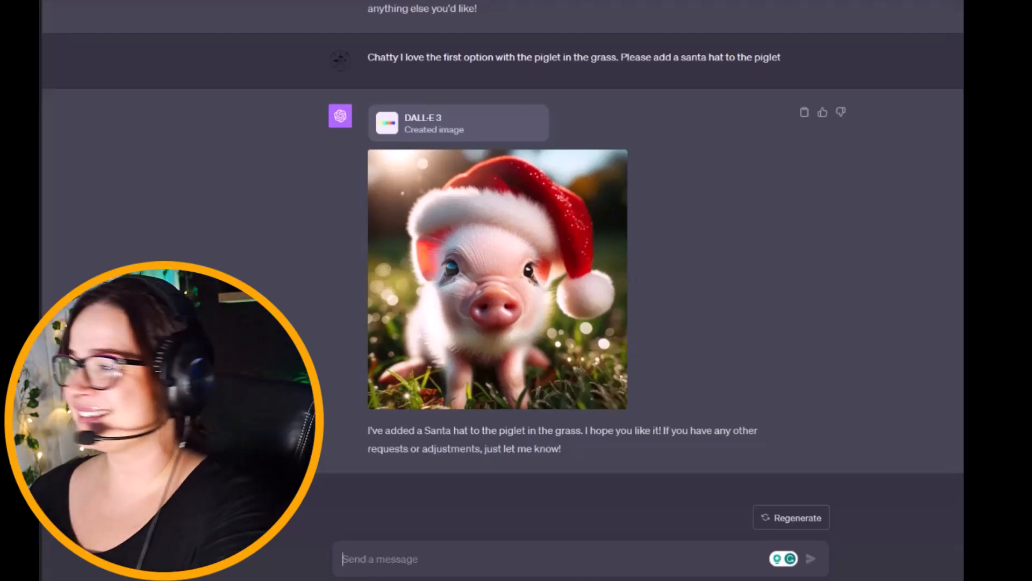
mouse_move(520, 322)
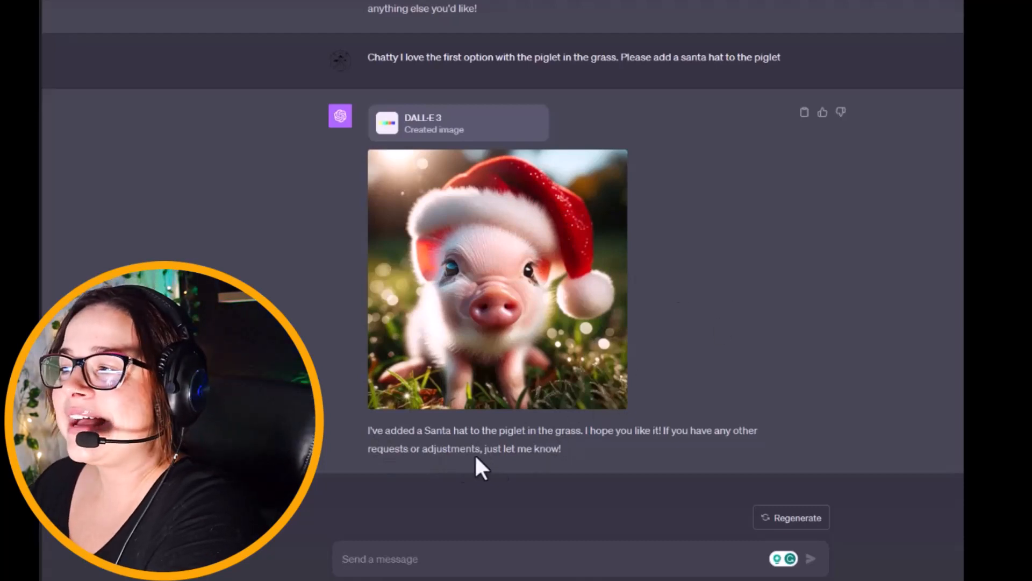
mouse_move(707, 468)
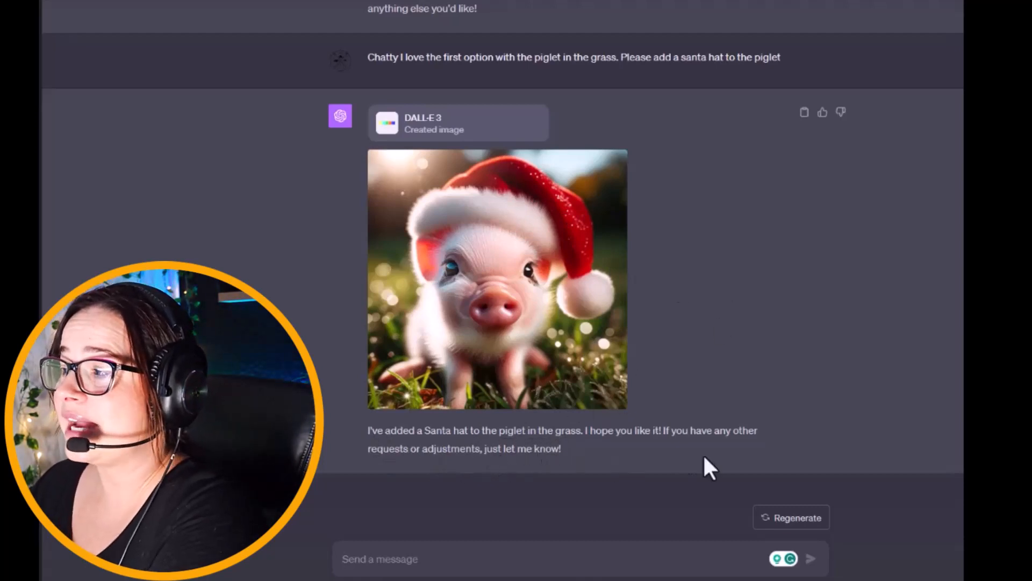
mouse_move(772, 365)
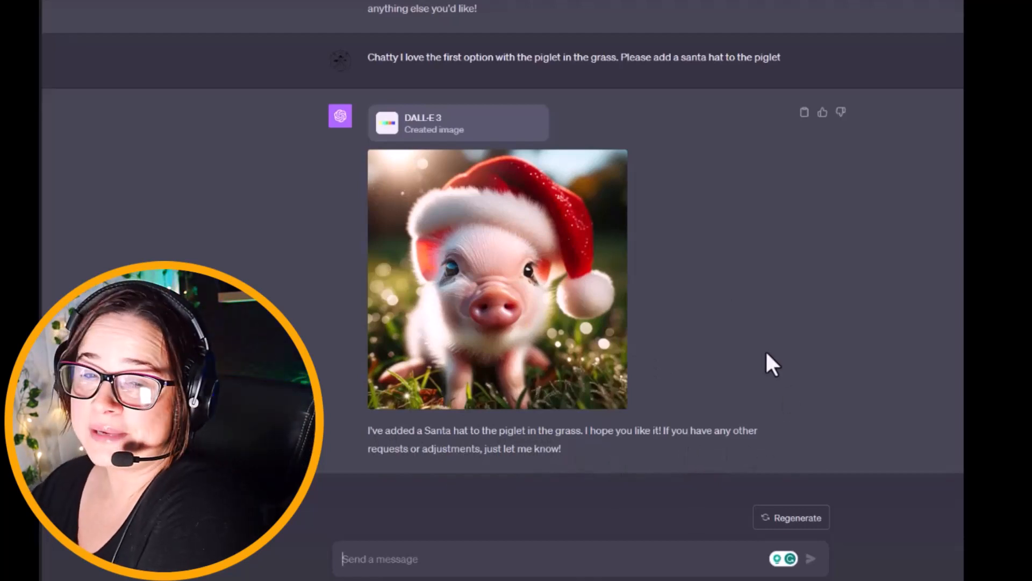
mouse_move(768, 395)
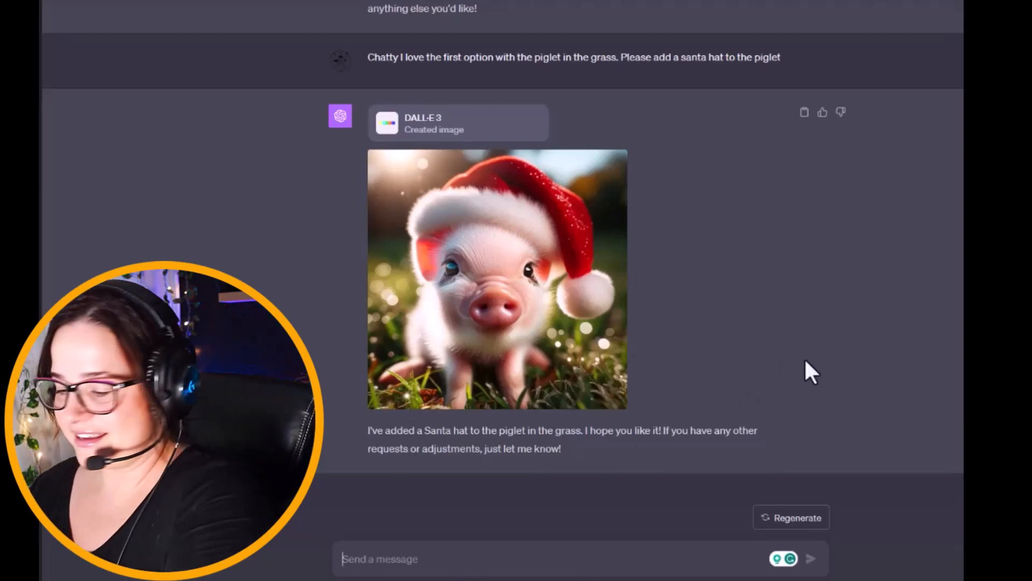
- Start typing 'Oh my goodness I just love it! I would love to see a'
type("Oh my goodness I just love it! I would love to see a")
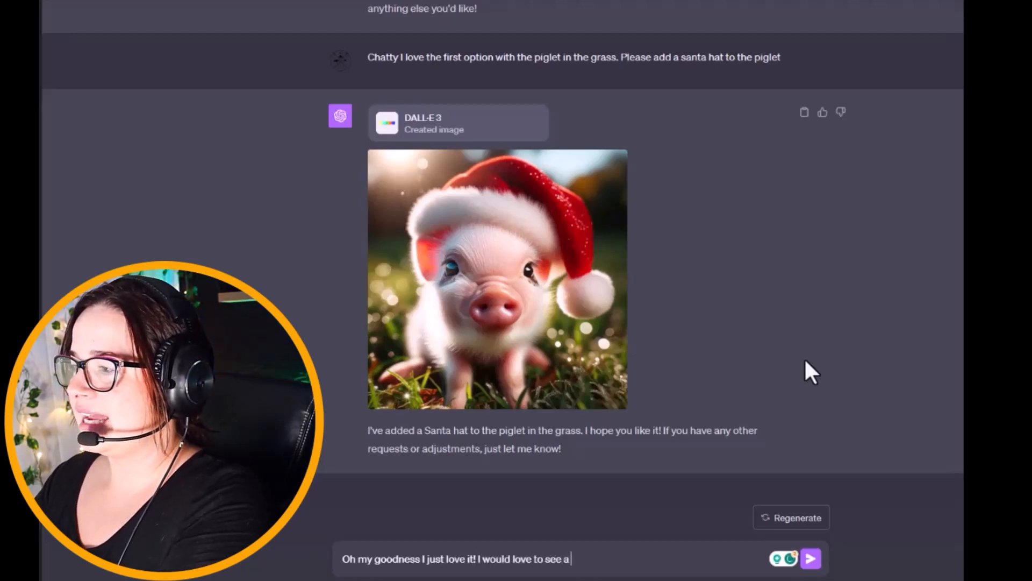
type("snowy back")
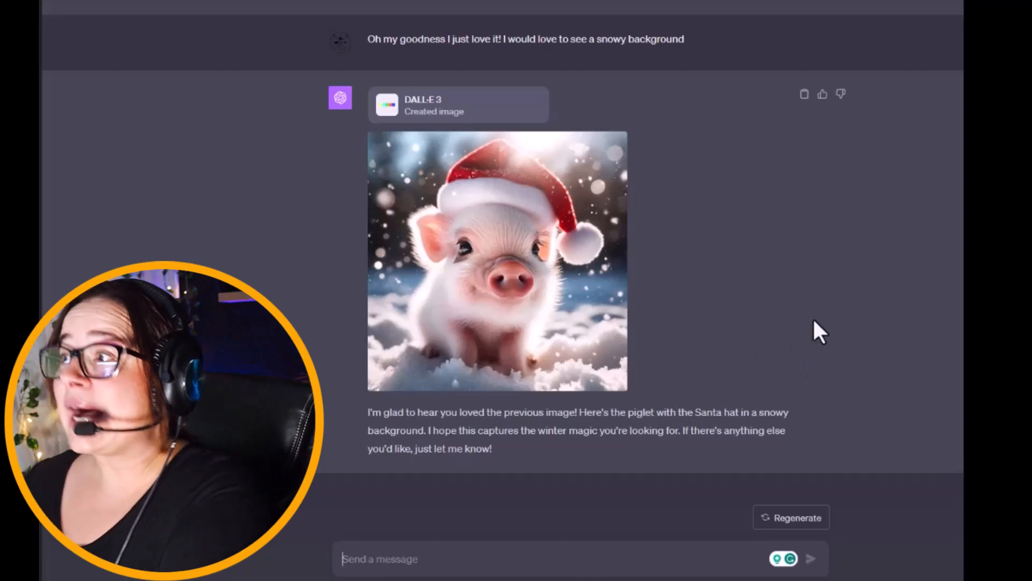
mouse_move(865, 351)
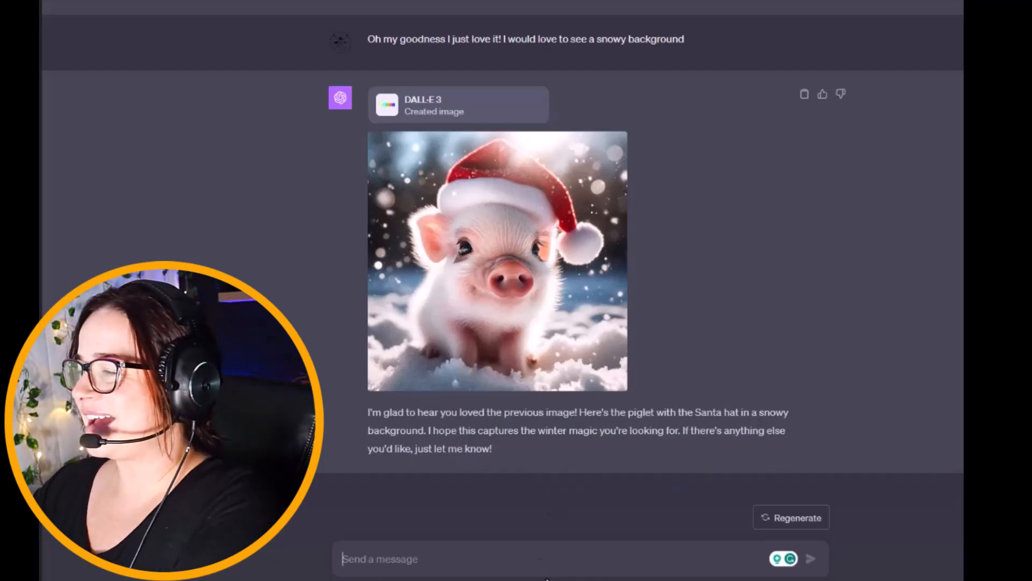
- Start typing 'This is incredible! I would love to add a'
type("This is inc")
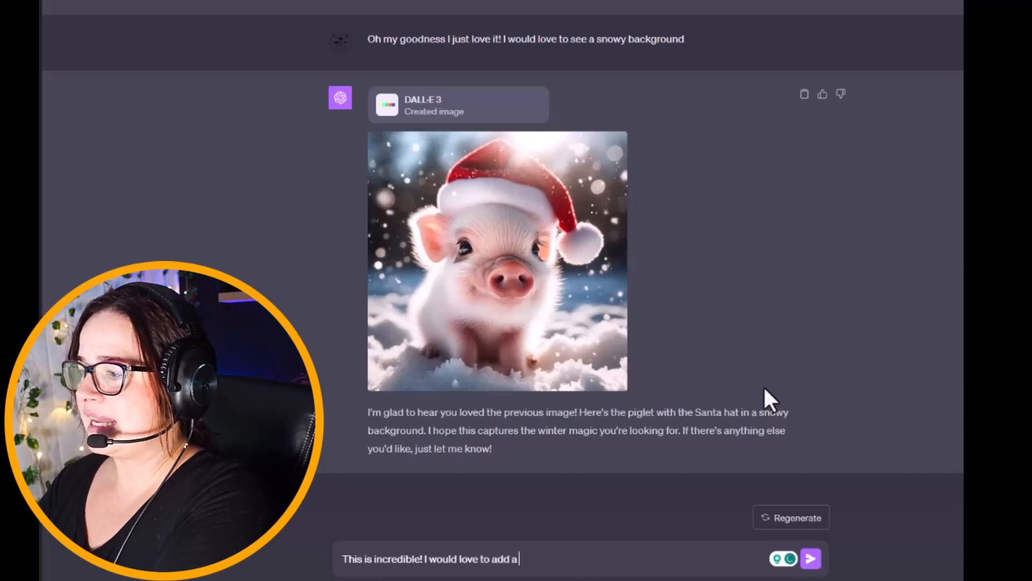
- Finish the message with 'red tutu to the pig' and send it
type("red tutu to the pig")
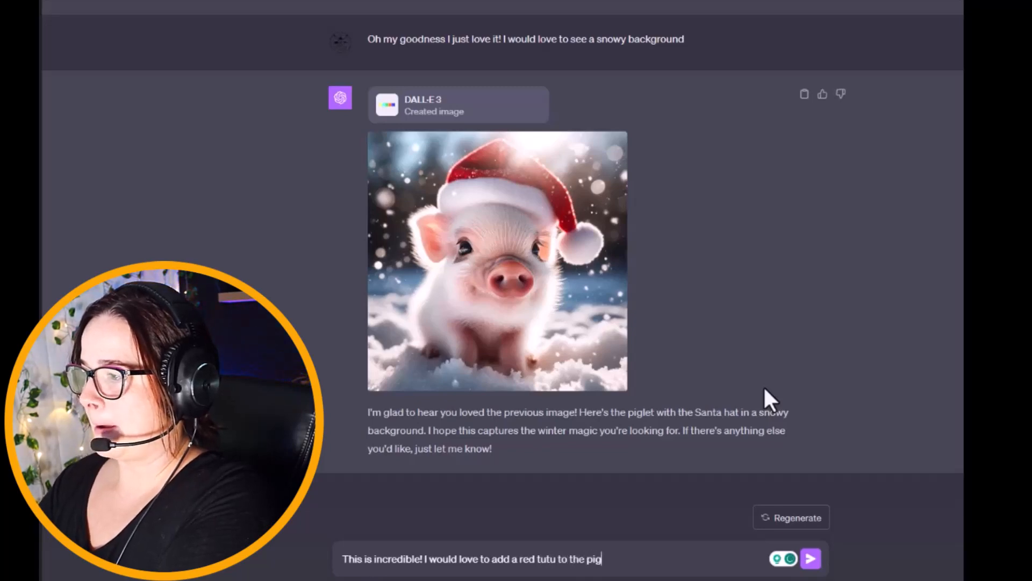
left_click(810, 558)
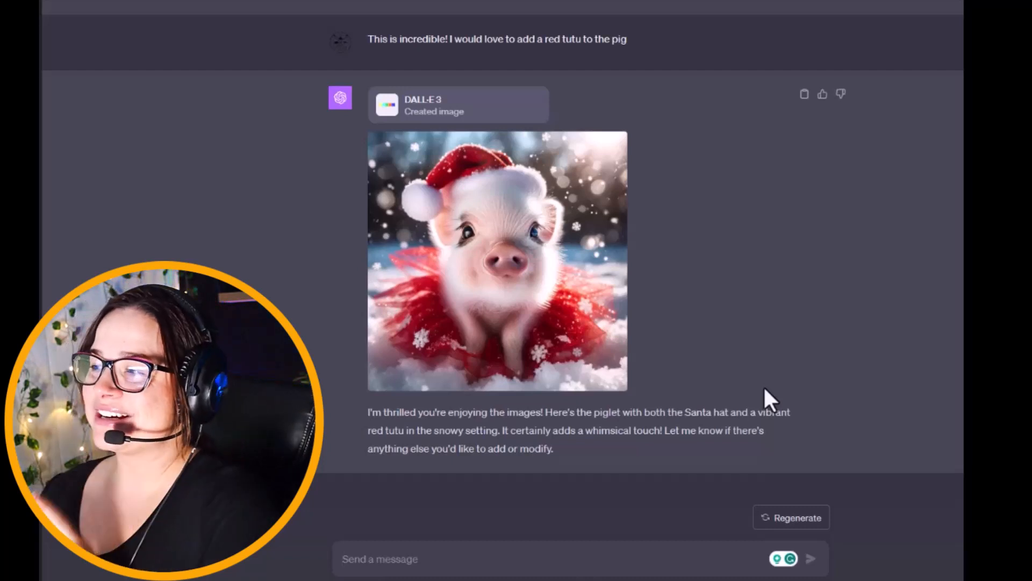
mouse_move(802, 425)
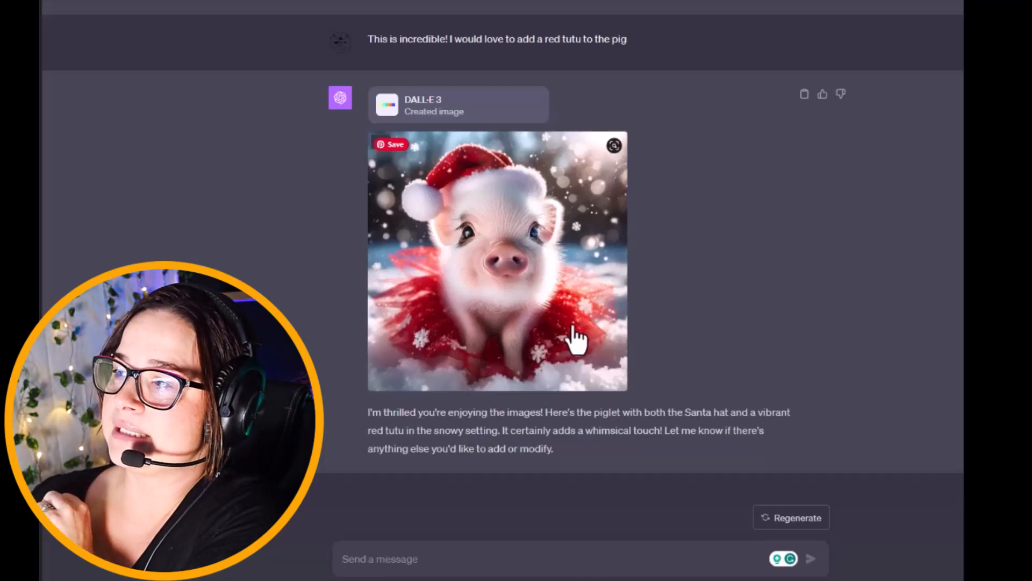
mouse_move(704, 336)
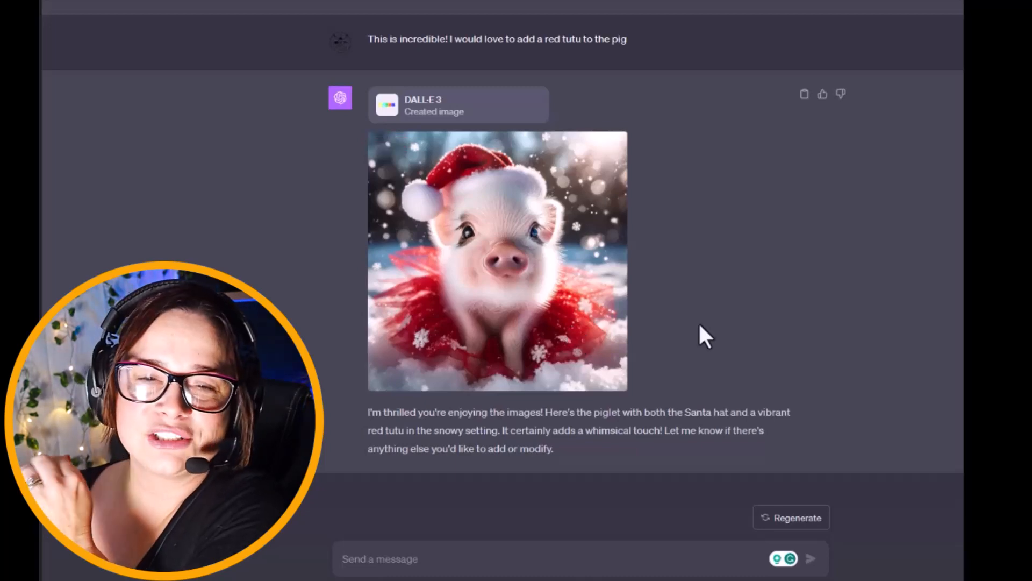